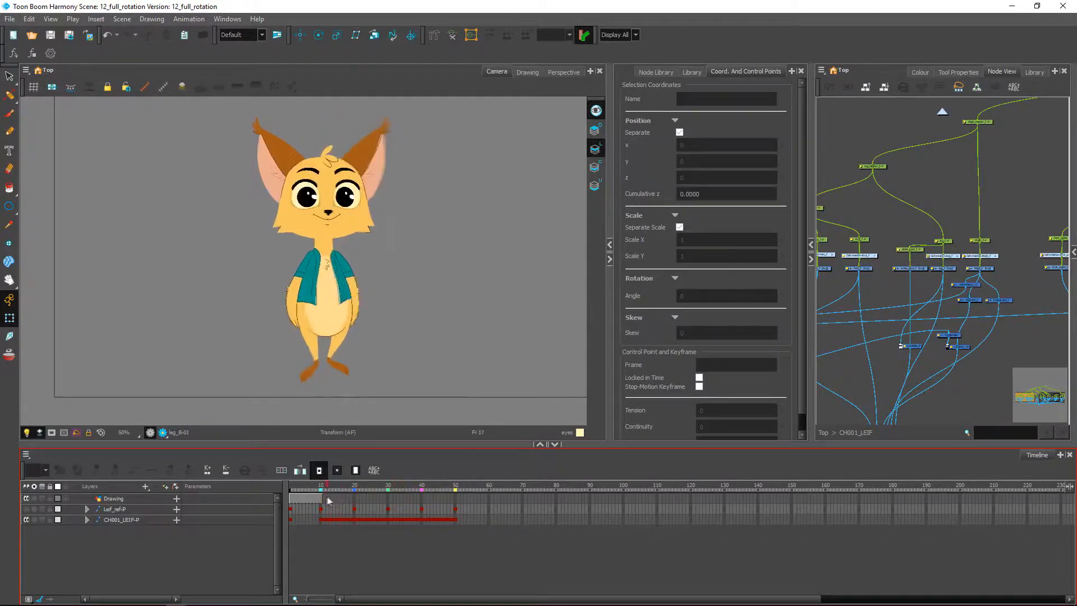
Step: Scrub the lynx's half turn at an early frame, the start, and around frame 10
click(320, 494)
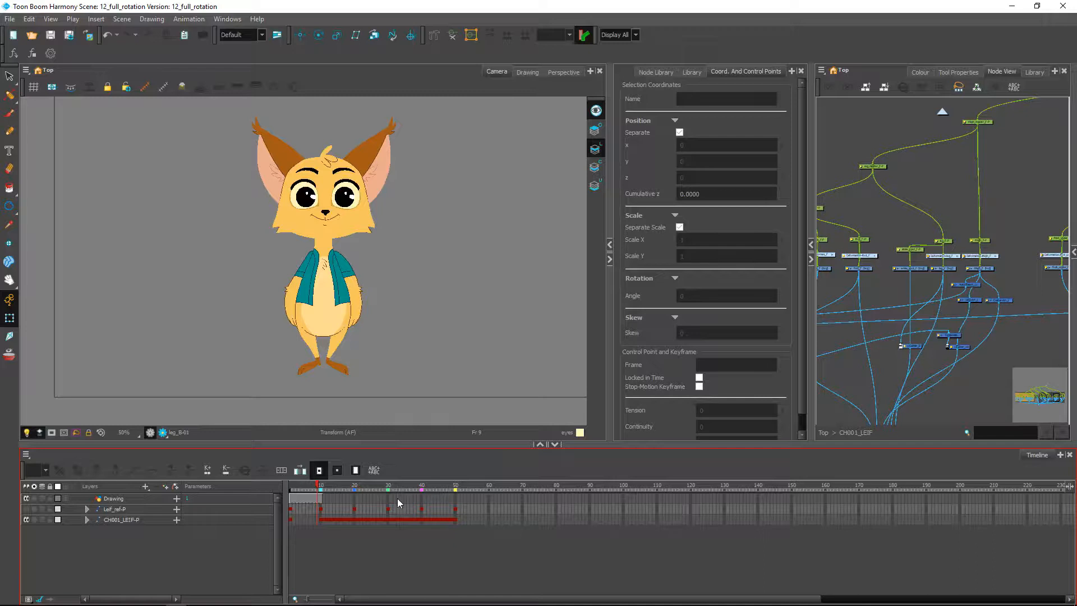
click(322, 487)
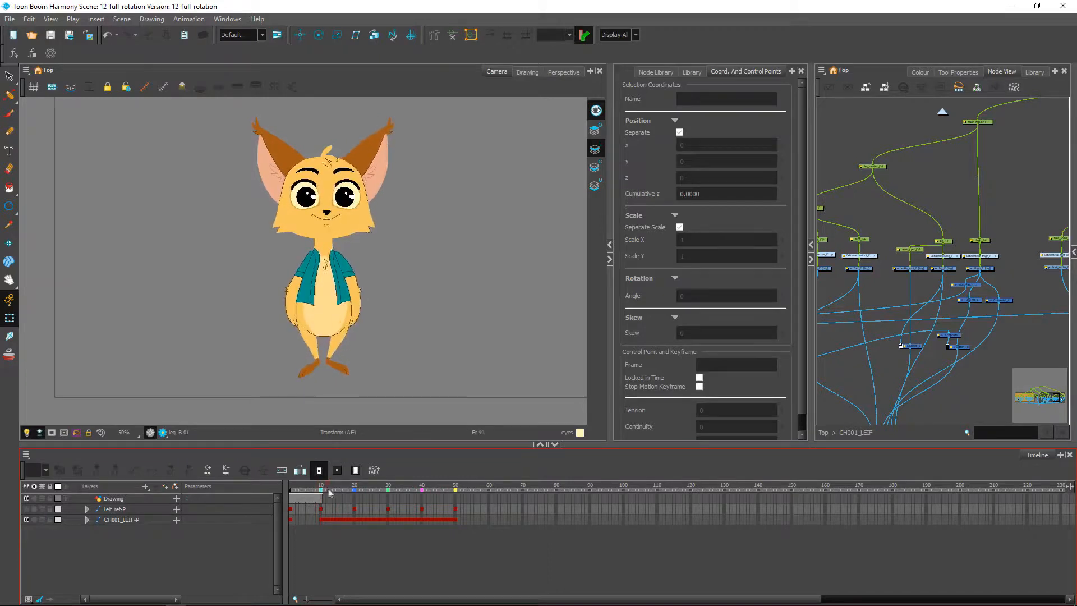
click(455, 486)
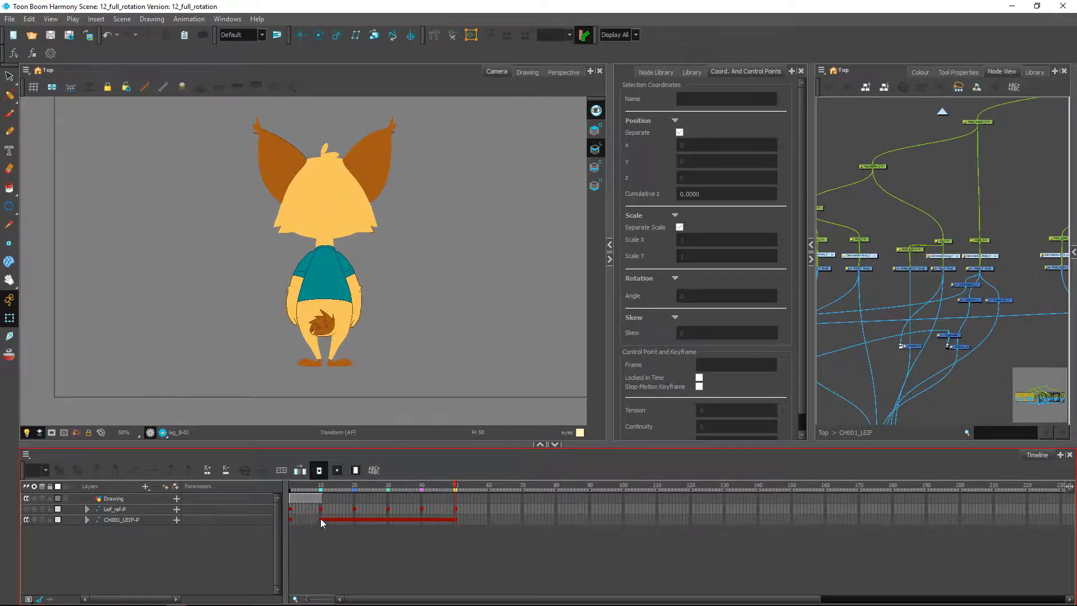
Step: Select the CH001_LEIF-P top peg's rotation cells in the Timeline
click(120, 520)
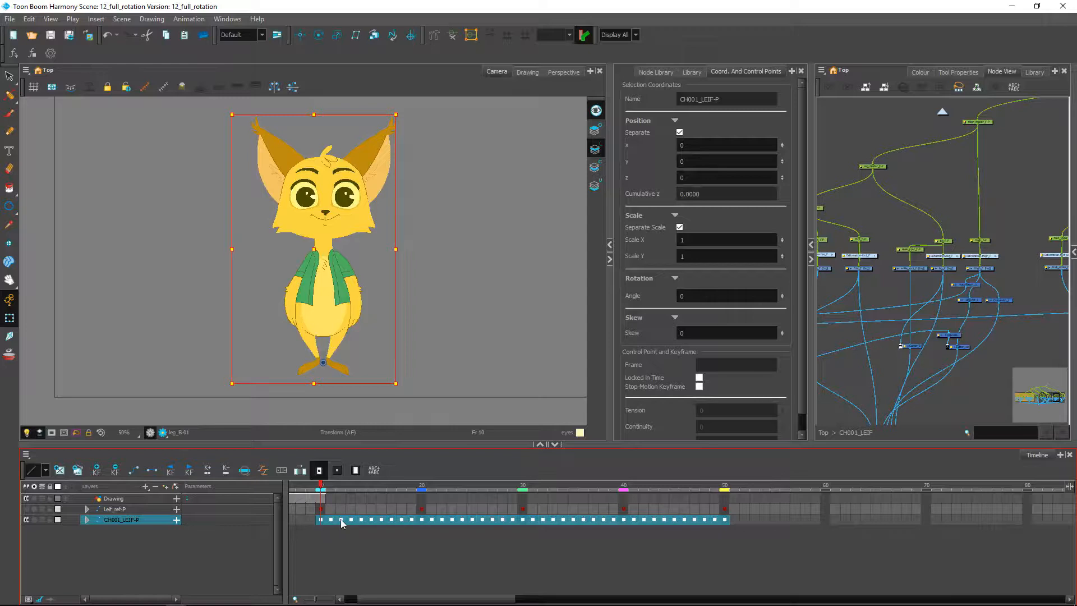
mouse_move(403, 542)
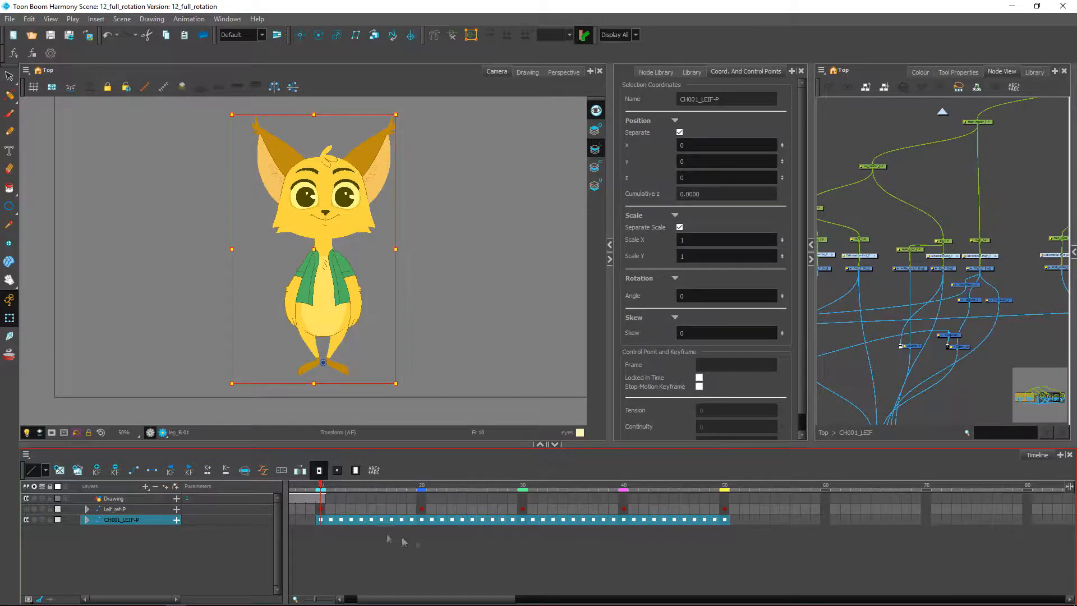
mouse_move(538, 546)
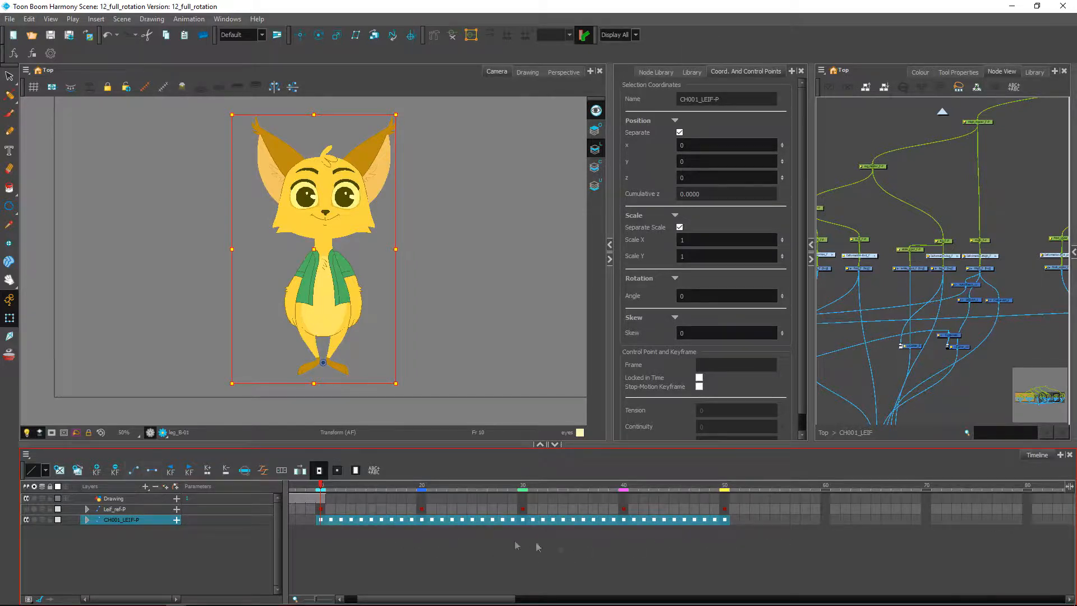
mouse_move(136, 470)
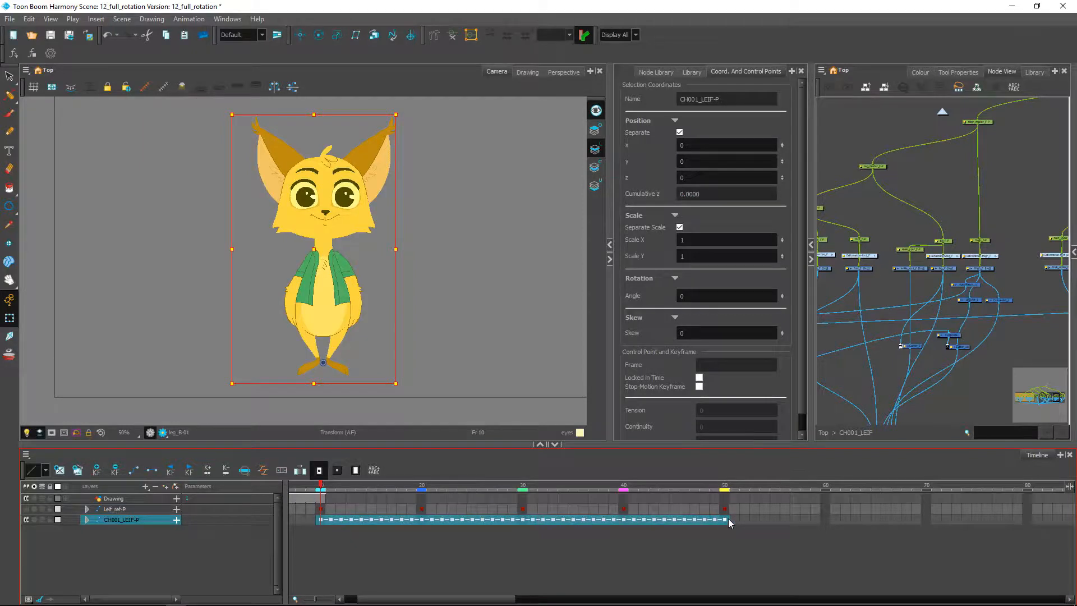
mouse_move(740, 528)
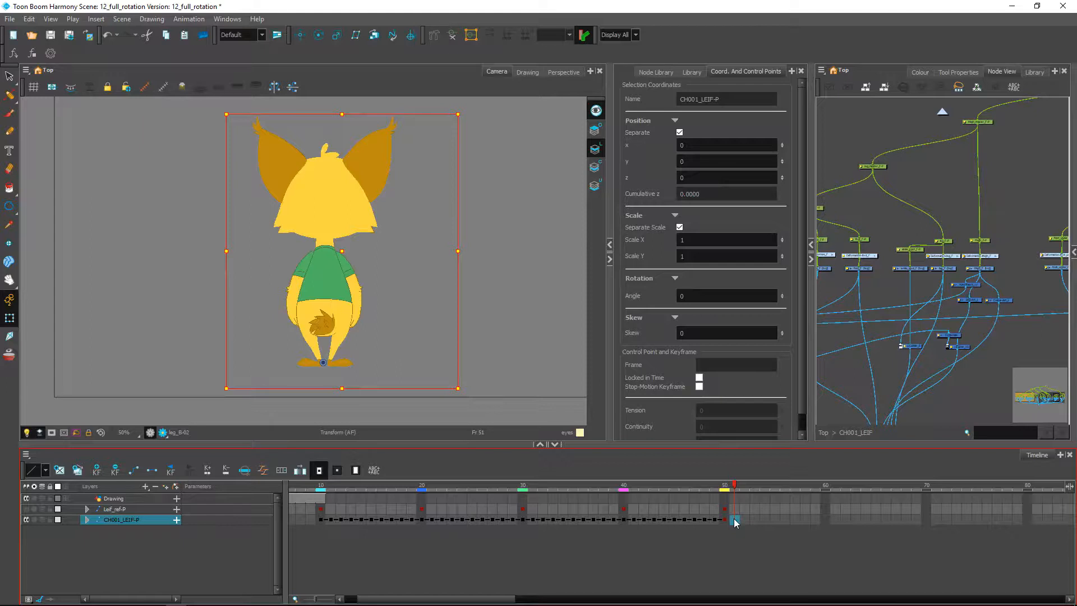
Step: Bring up the cell menu at frame 51 on CH001_LEIF-P to Paste Reverse
right_click(734, 522)
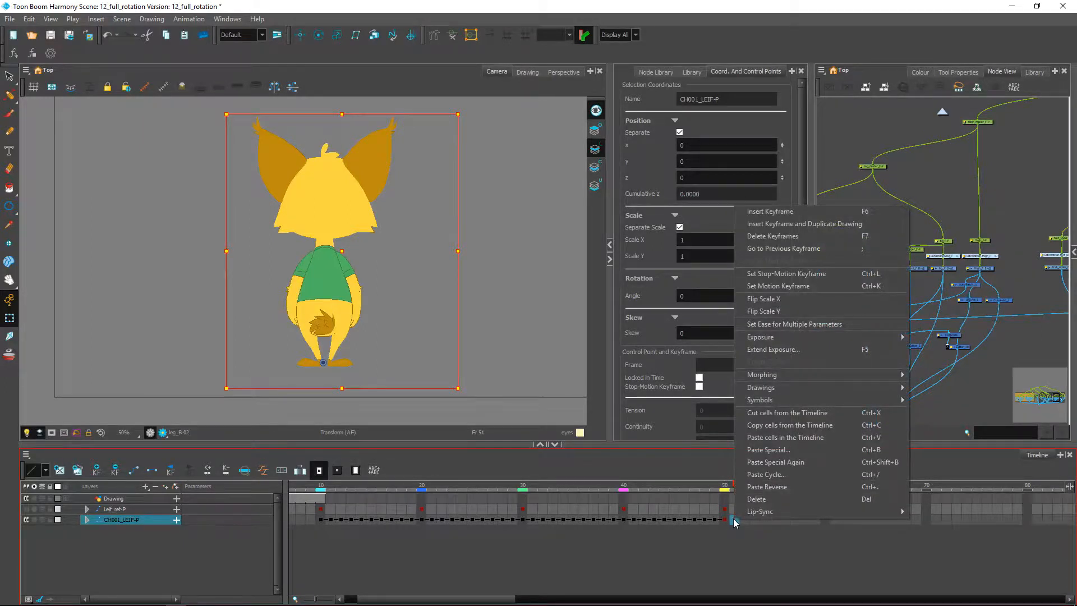
mouse_move(759, 490)
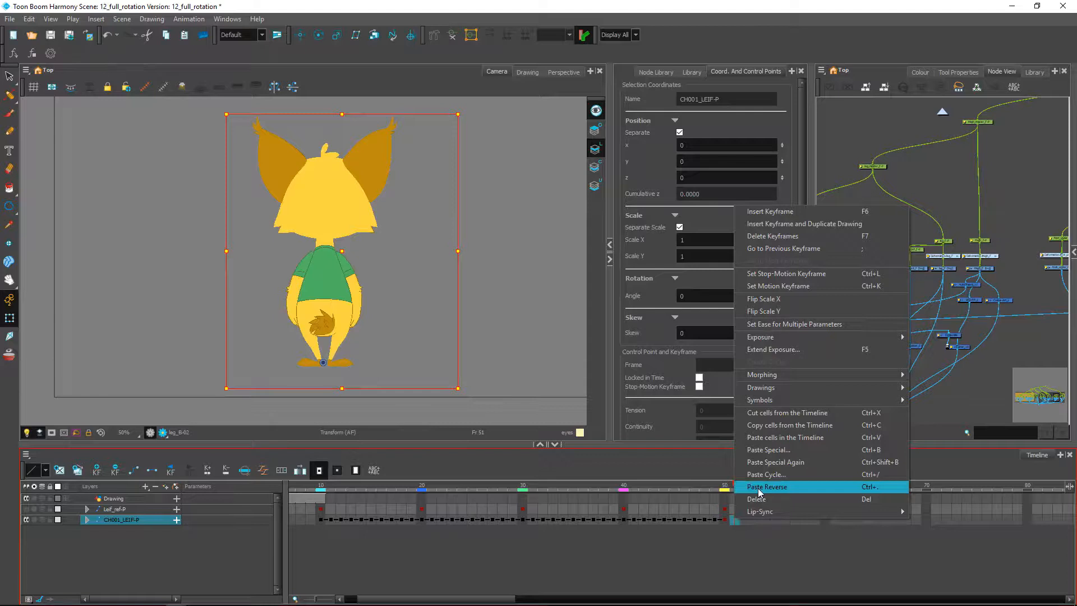
mouse_move(692, 535)
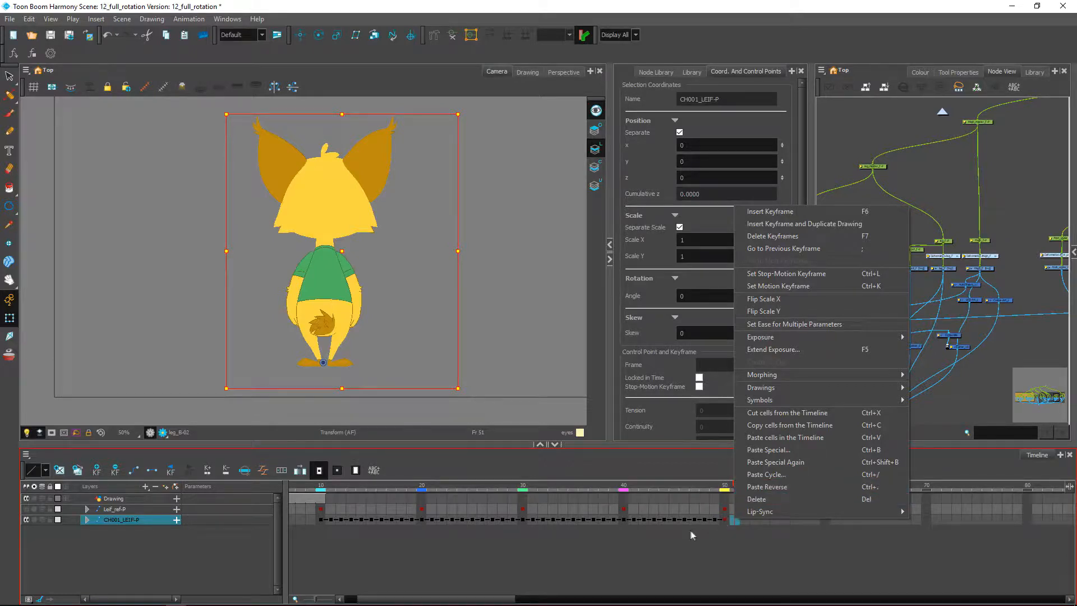
mouse_move(829, 511)
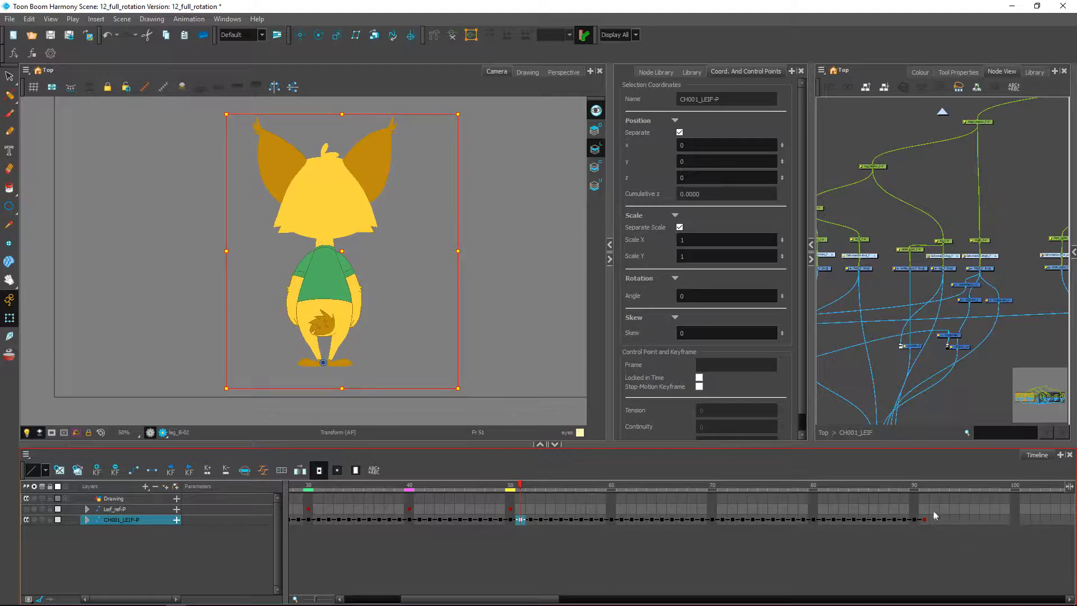
mouse_move(925, 520)
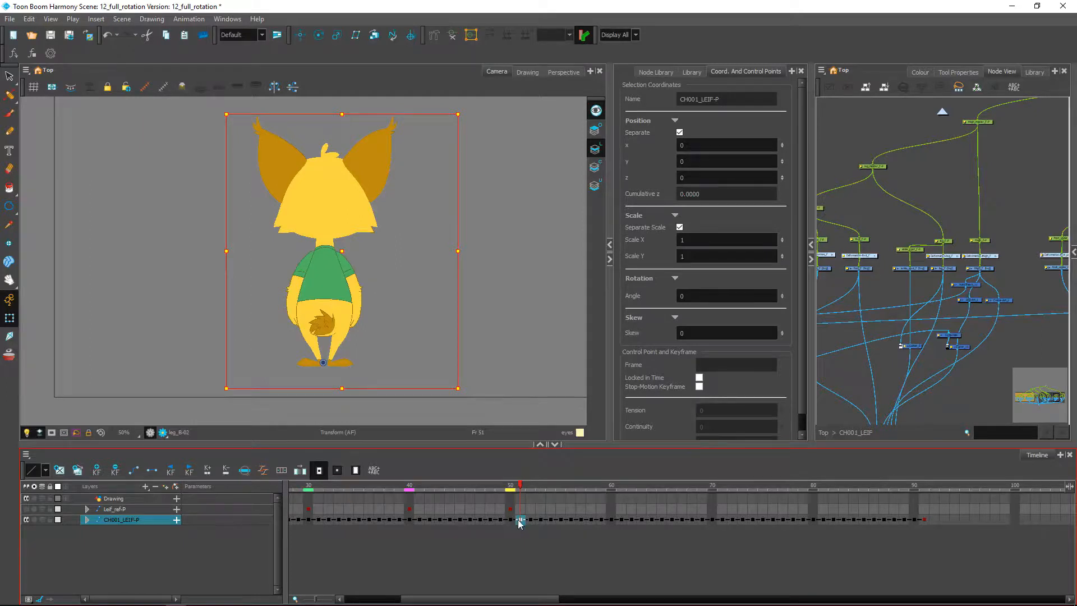
mouse_move(613, 493)
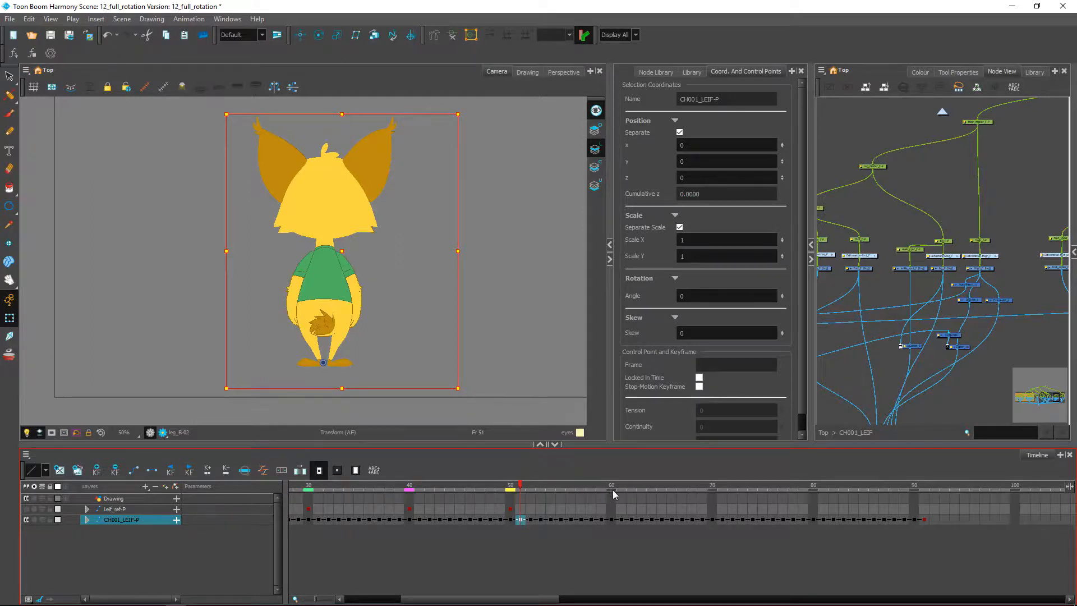
mouse_move(821, 500)
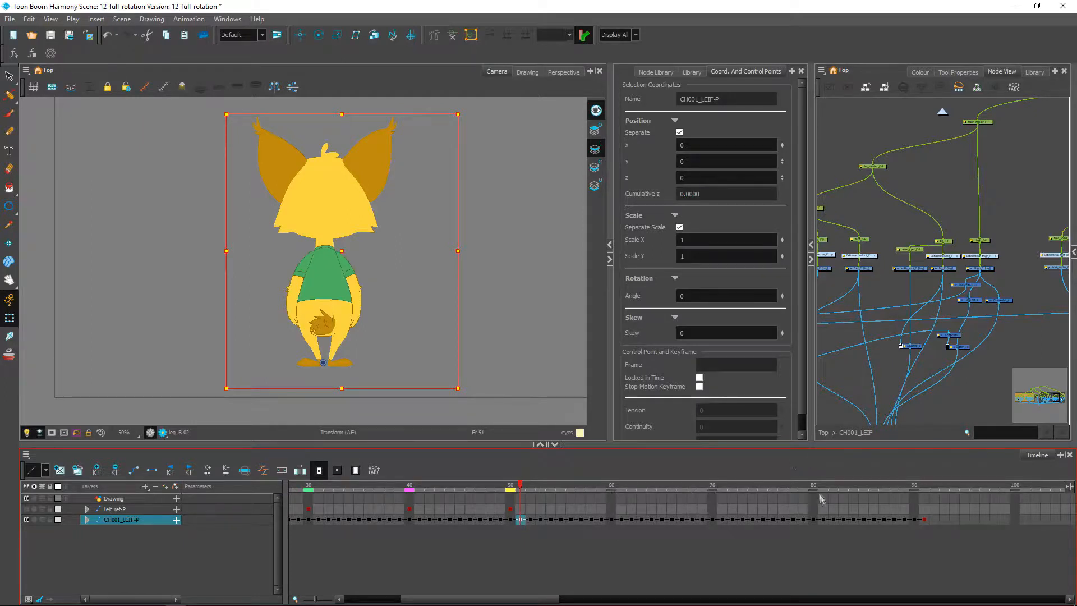
mouse_move(903, 506)
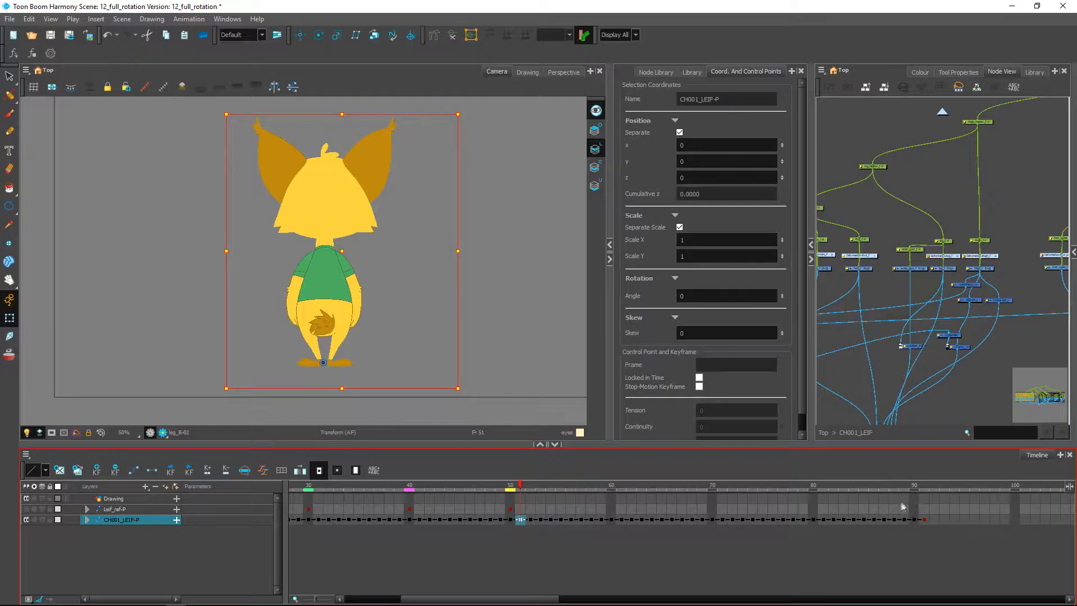
mouse_move(565, 492)
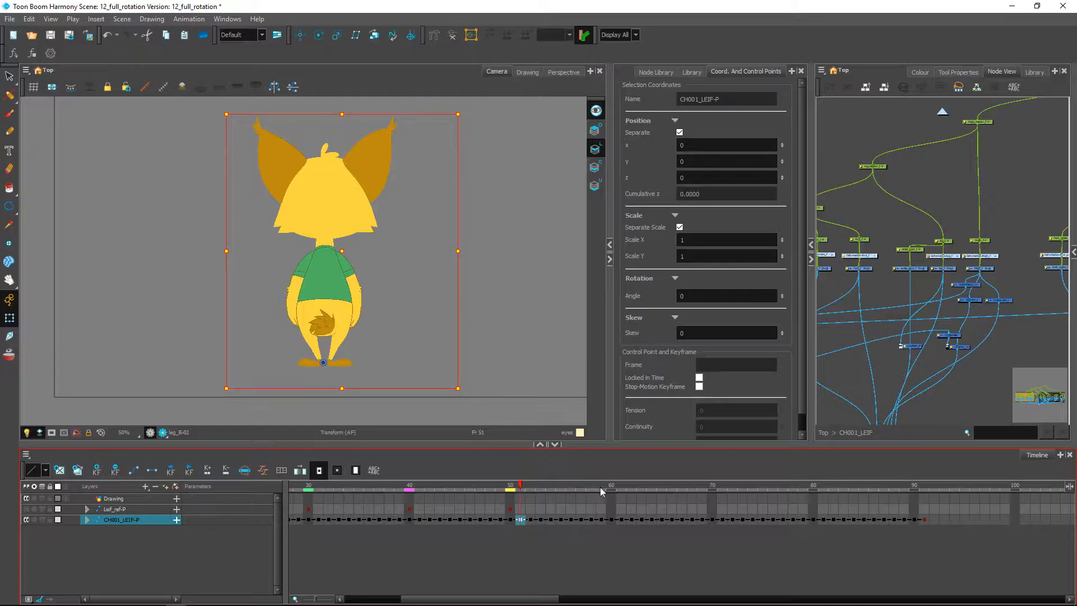
mouse_move(622, 493)
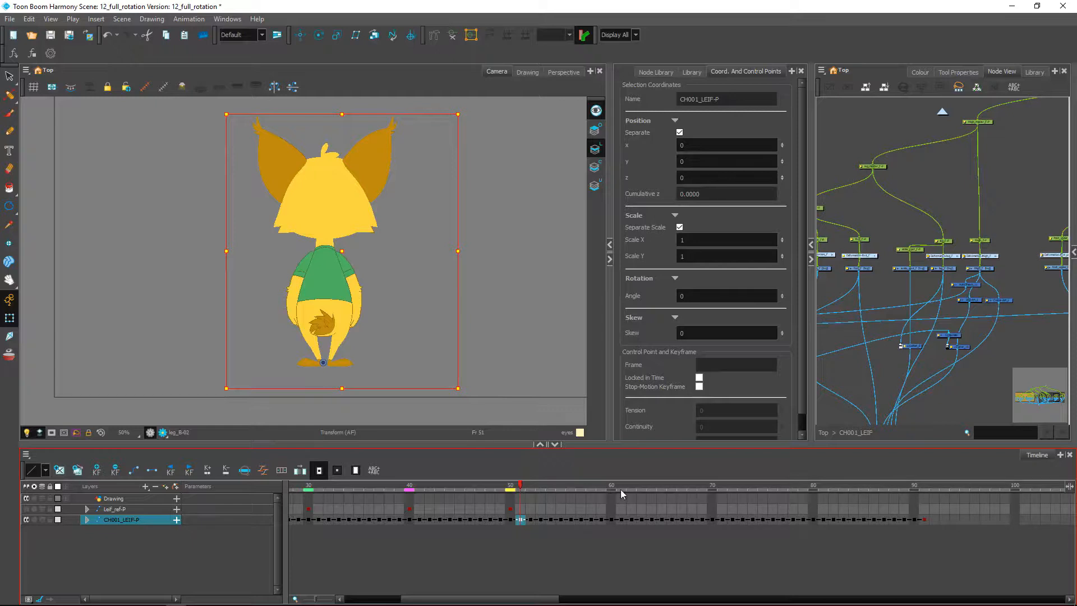
mouse_move(723, 496)
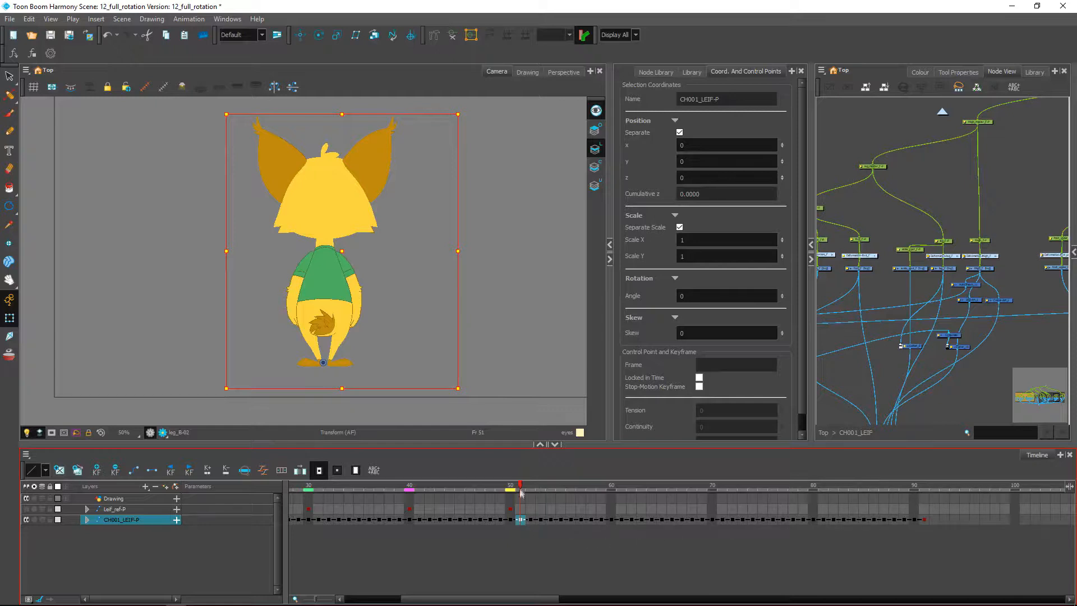
click(550, 486)
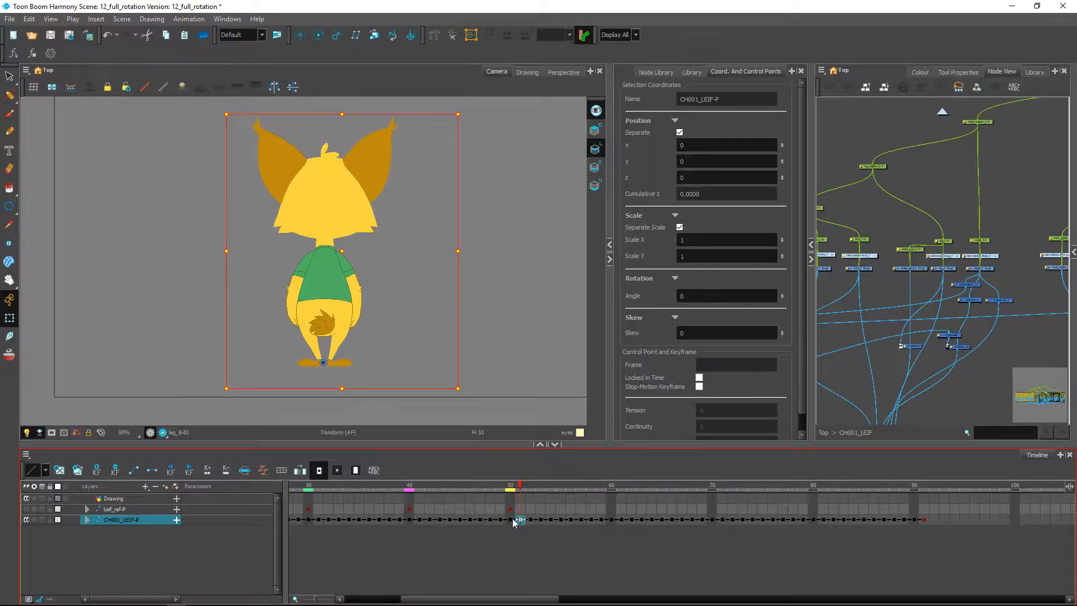
Step: Expand CH001_LEIF-P and select the CH001_LEIF cells from frame 51 onward
click(88, 519)
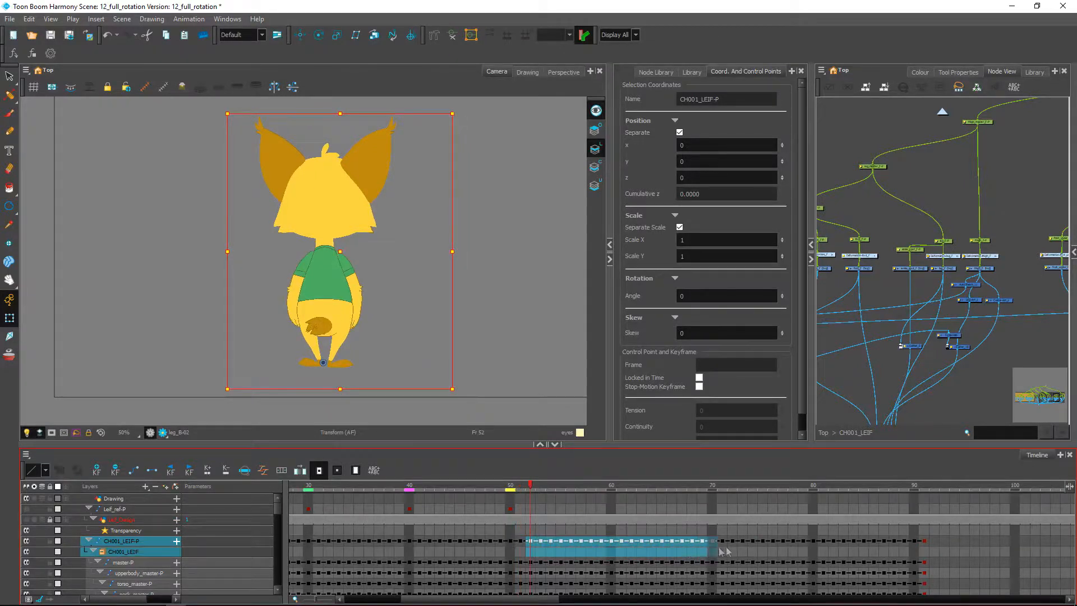
drag(714, 542, 921, 542)
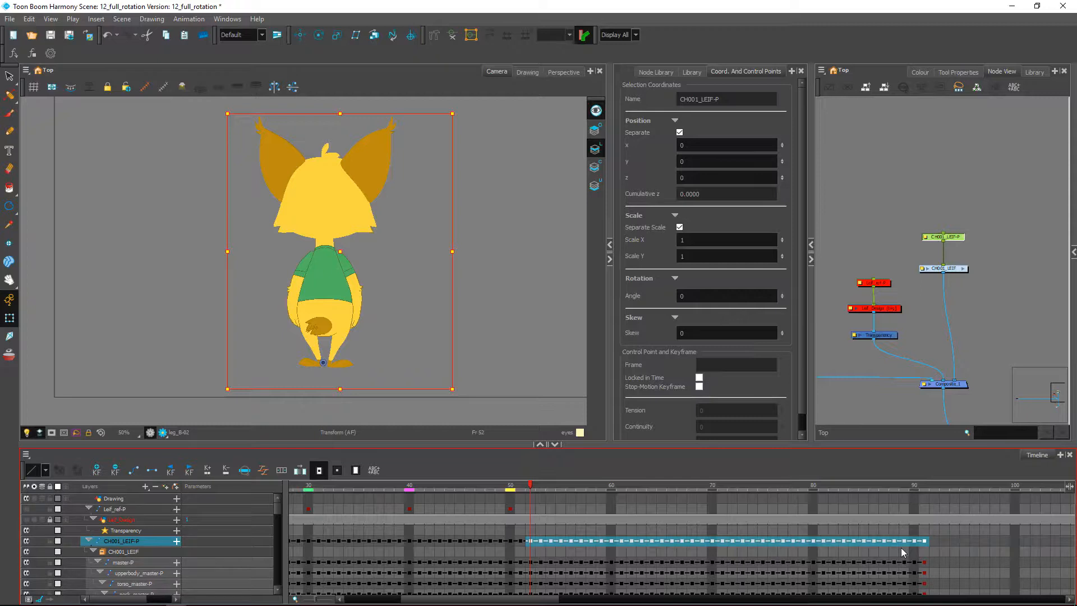
mouse_move(843, 558)
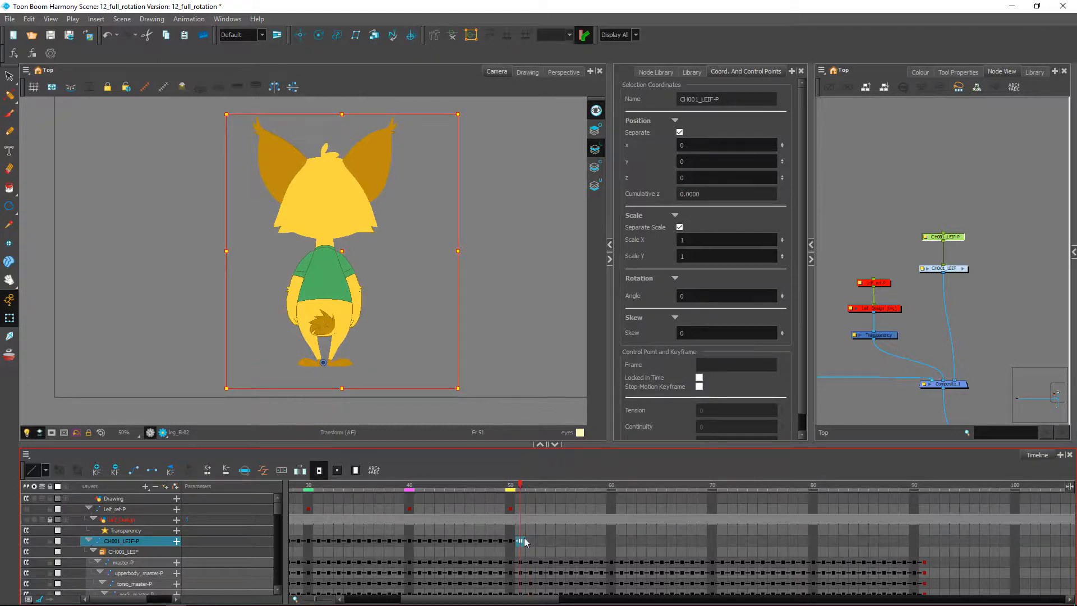
Step: Set CH001_LEIF-P Scale X to -1, then check frames 50, 39 and 91
click(726, 239)
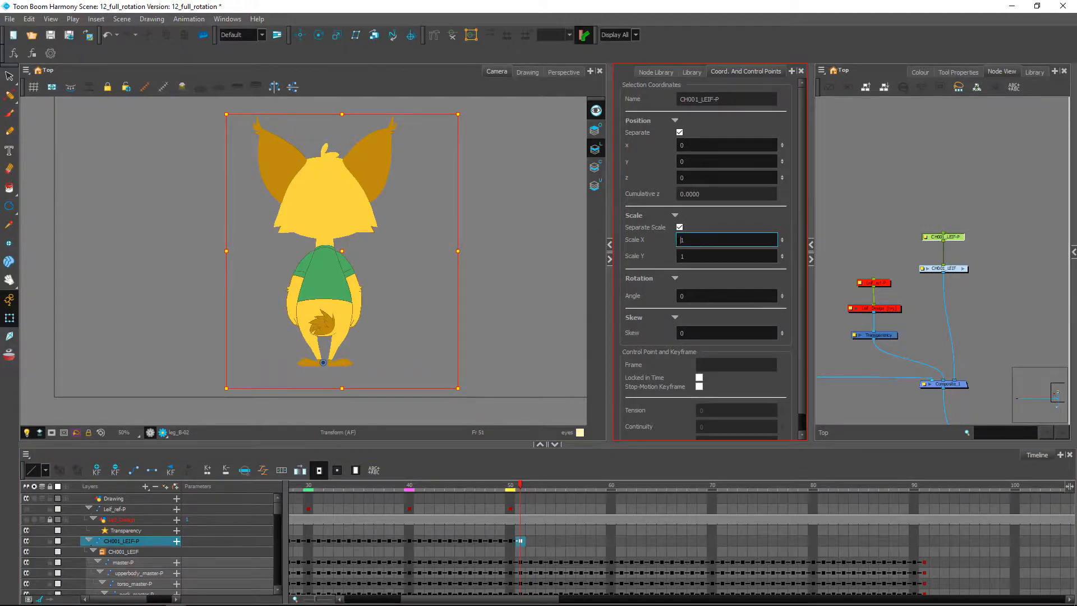
text(-1)
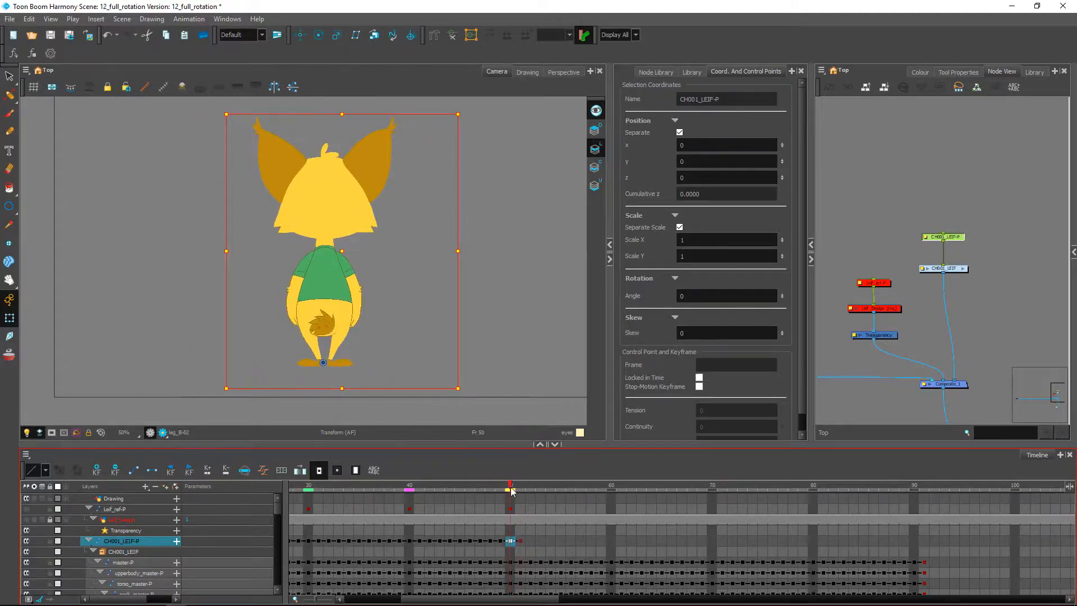
drag(510, 485, 398, 485)
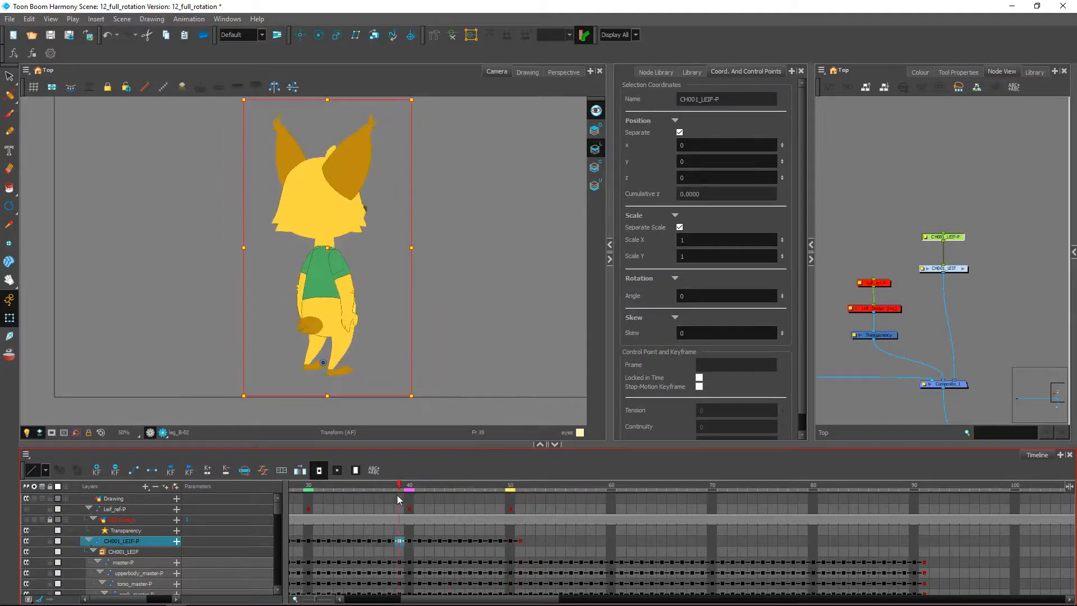
click(510, 485)
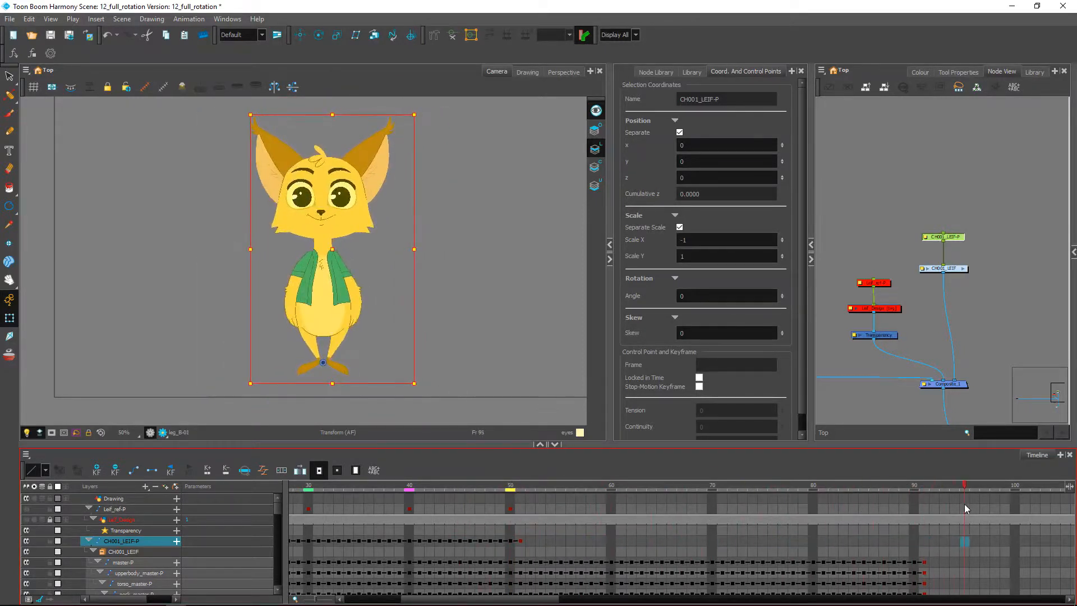
click(323, 486)
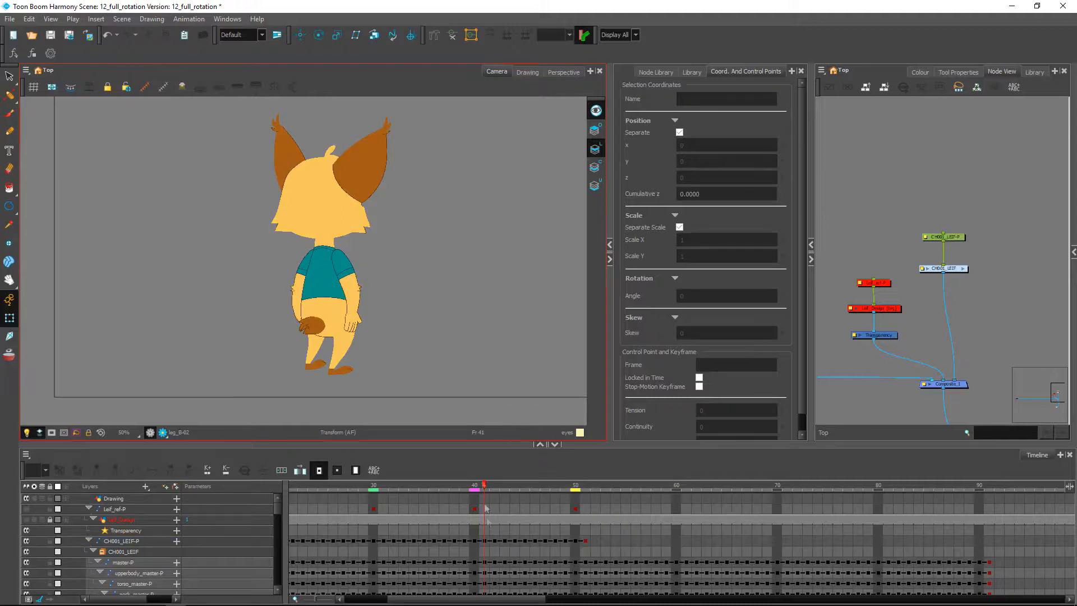
click(432, 485)
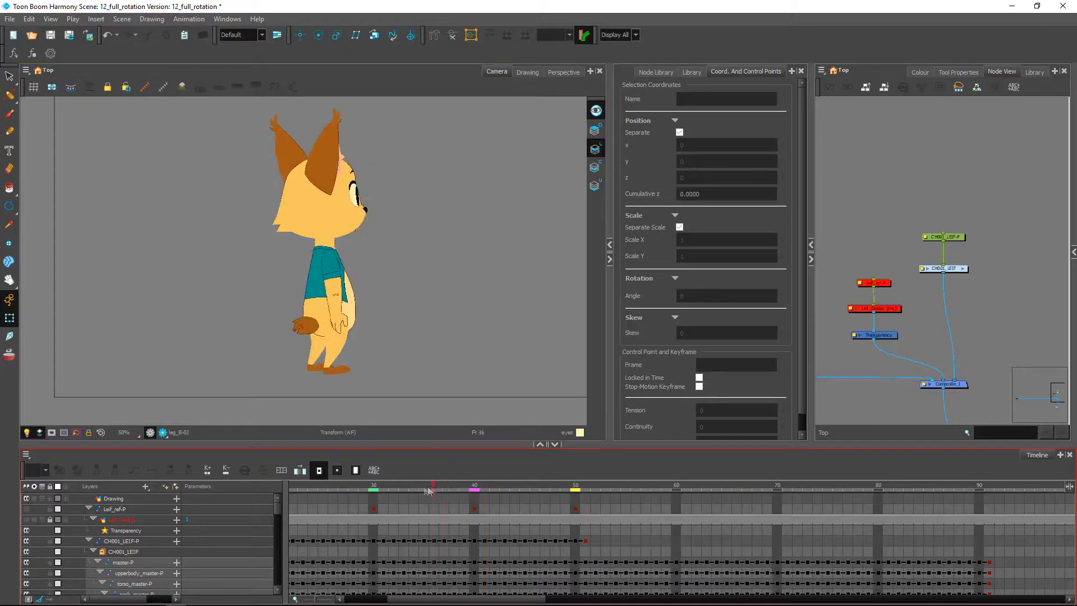
click(584, 484)
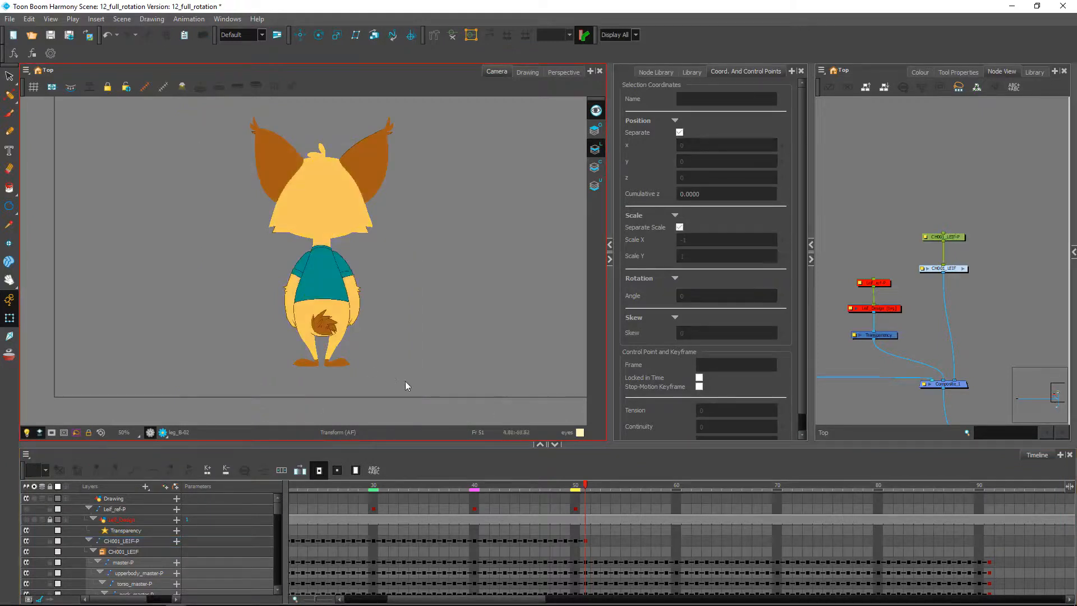
mouse_move(261, 358)
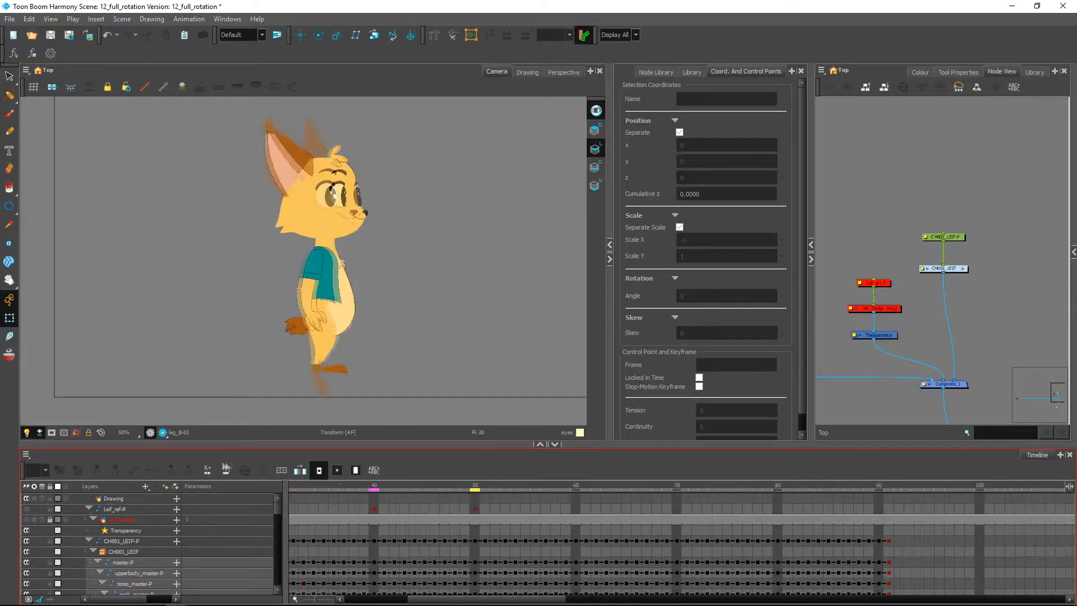
Step: Compare frames 10, 21 and 91, then select the left-eye pupil highlight
click(385, 484)
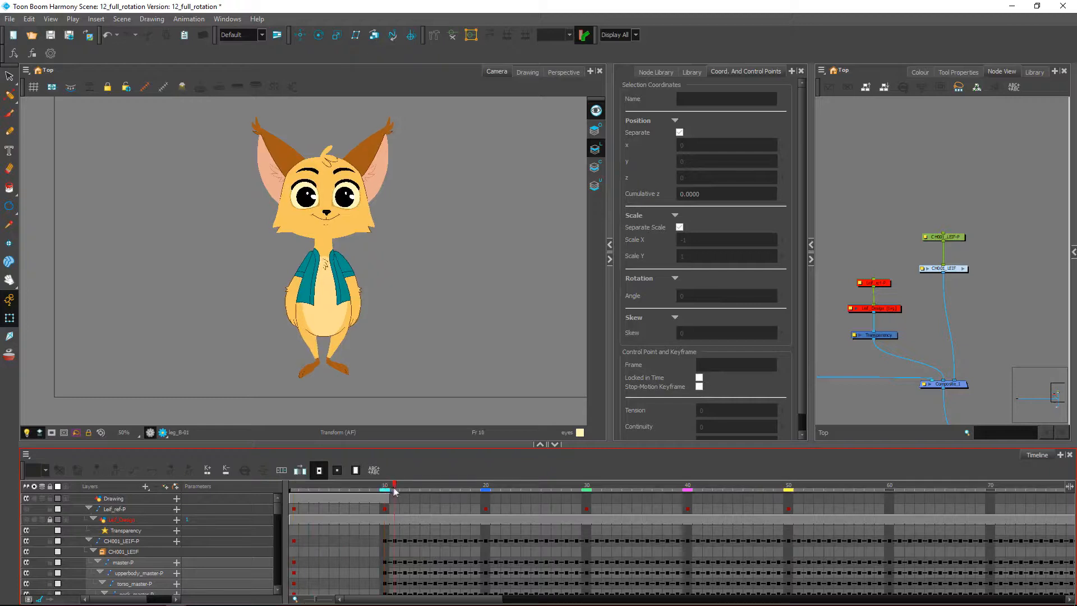
click(493, 485)
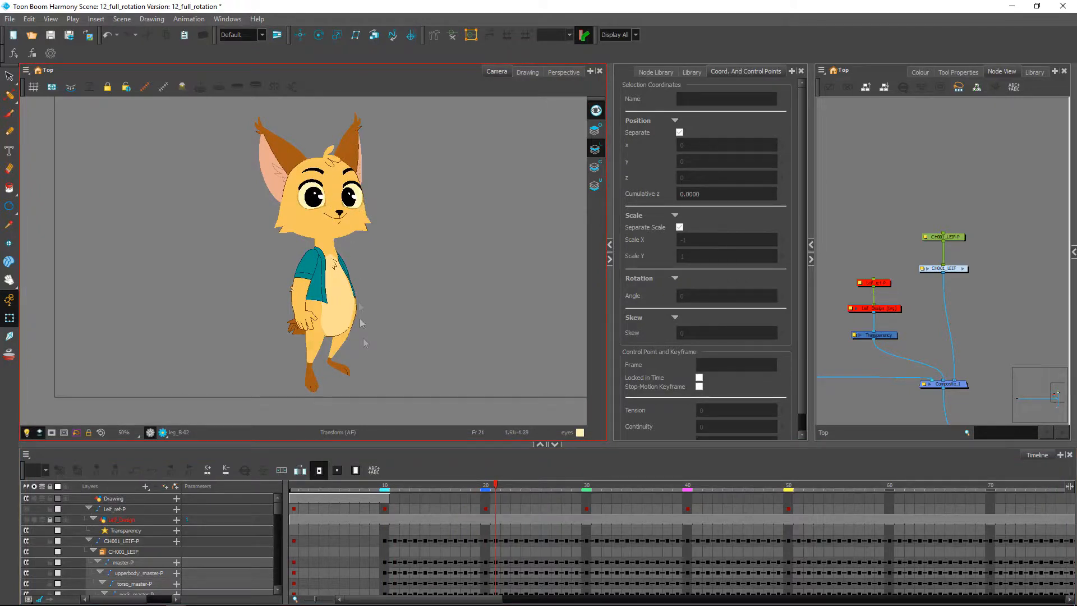
click(526, 484)
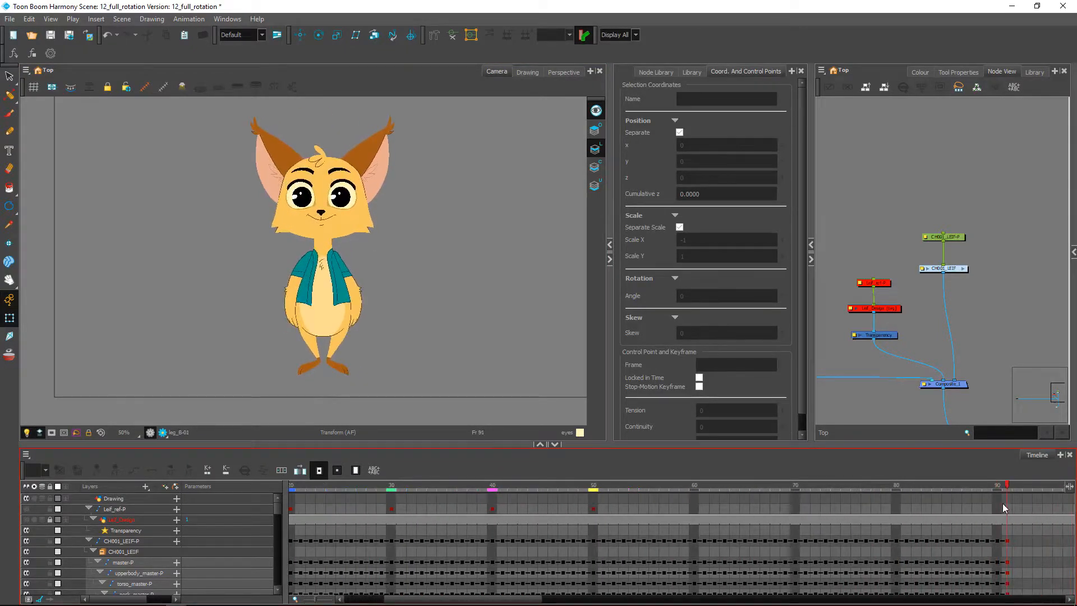
click(325, 201)
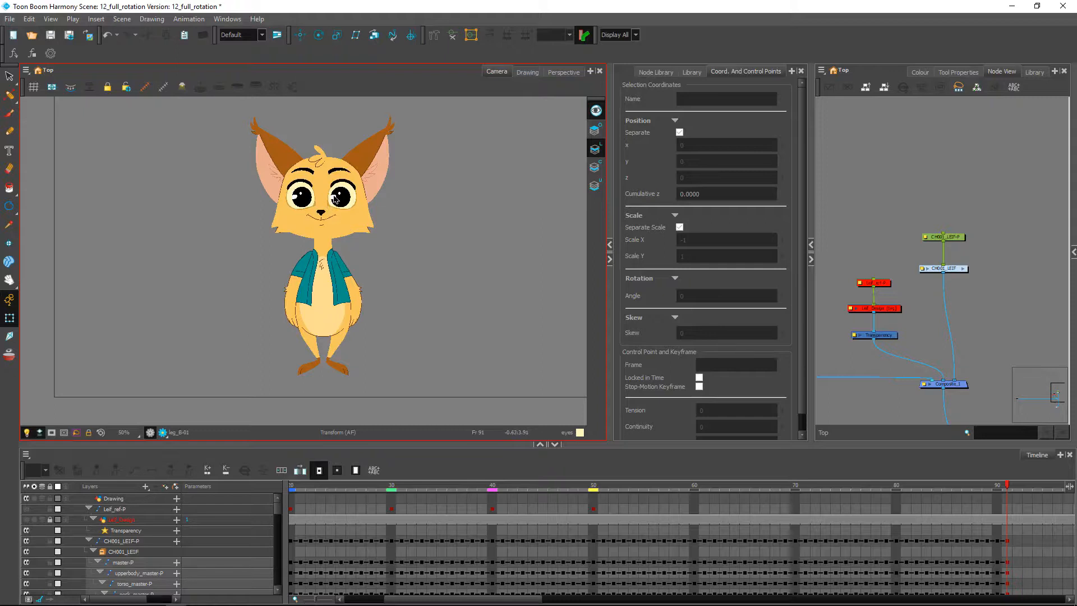
click(301, 198)
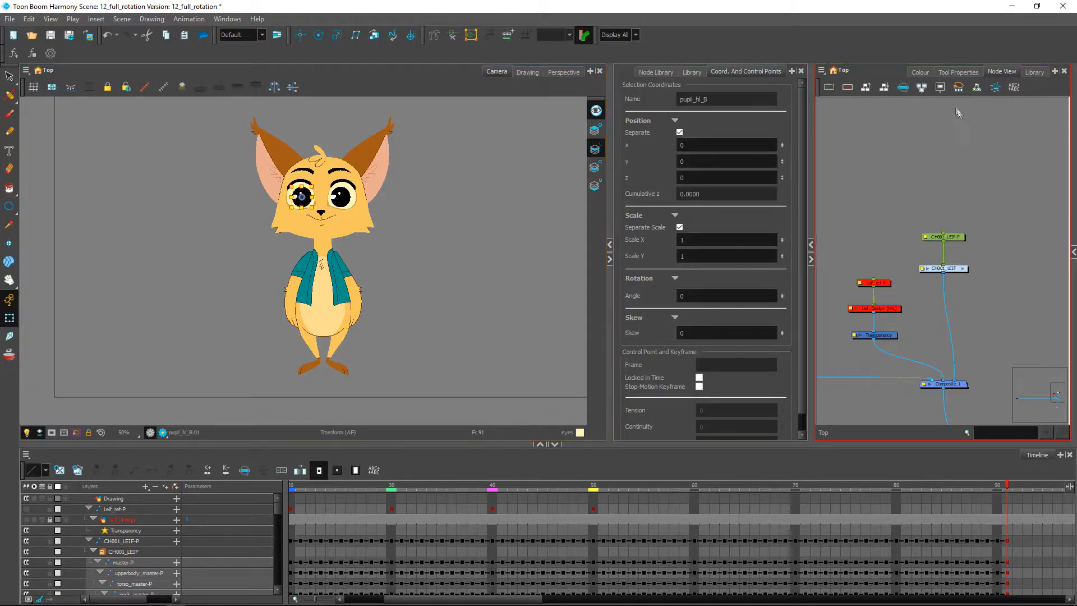
Step: Show the Library's Drawing Substitution options for the selected eye reflection
click(959, 72)
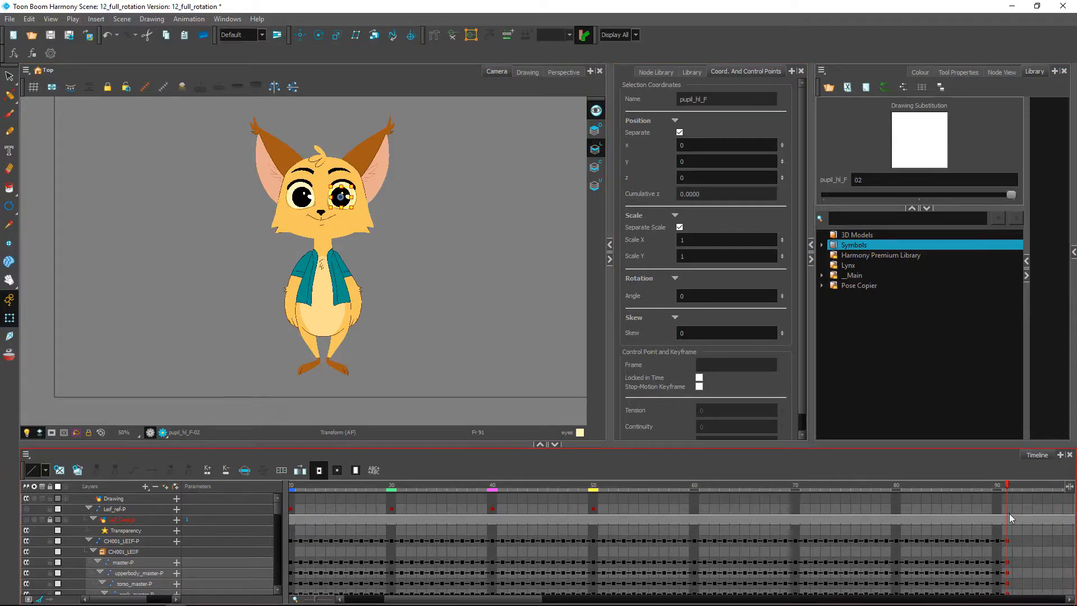
mouse_move(1008, 520)
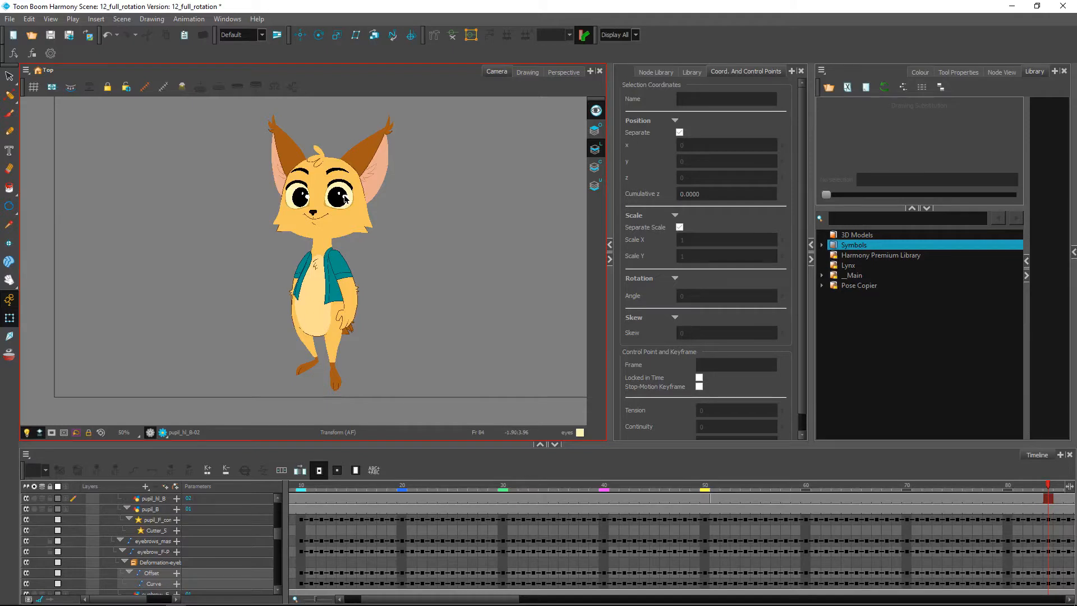
Step: Select the right-eye reflection pupil_hl_F in the Camera view at frame 82
click(337, 197)
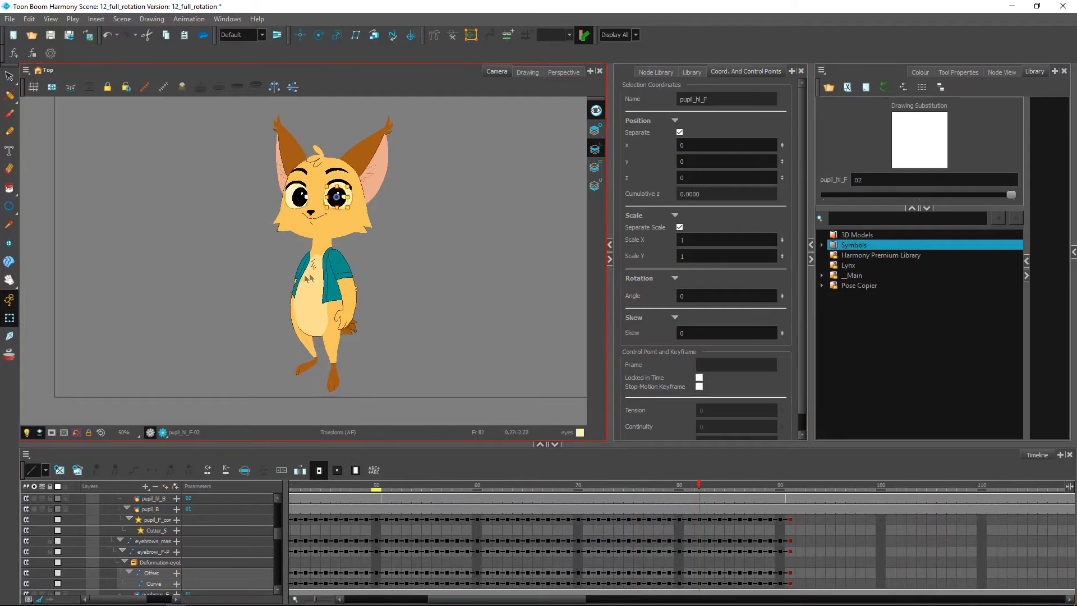
mouse_move(293, 275)
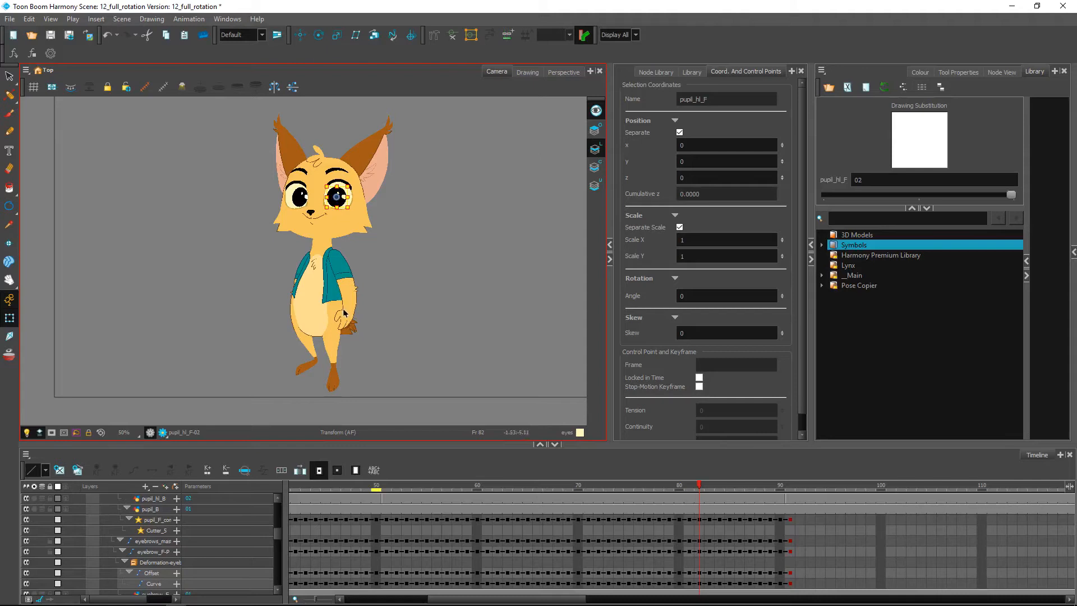
mouse_move(281, 280)
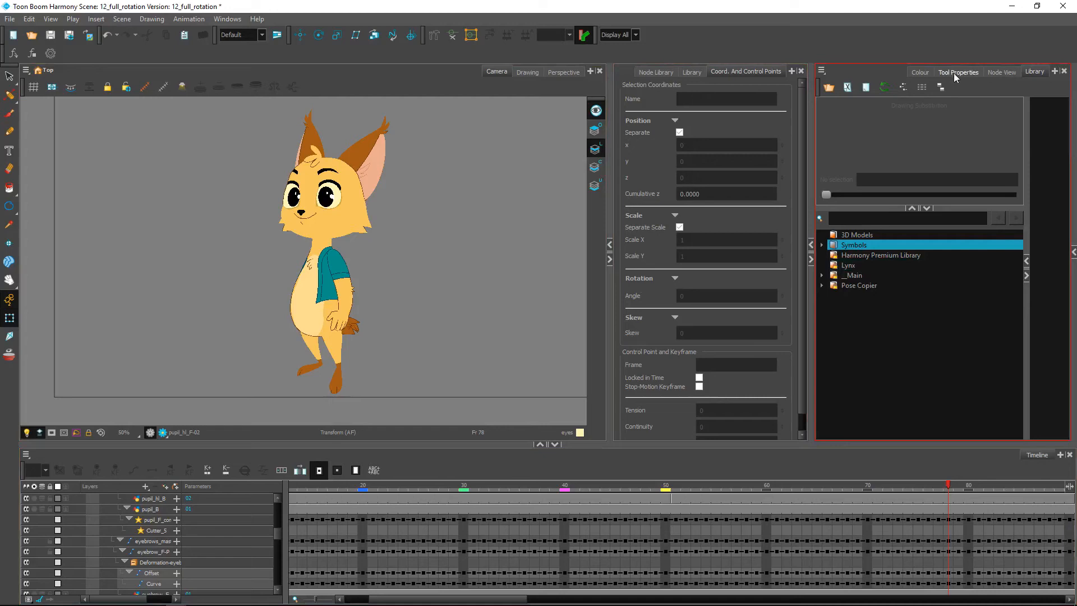
Step: Switch the right-hand panel to the Node View tab
click(1001, 71)
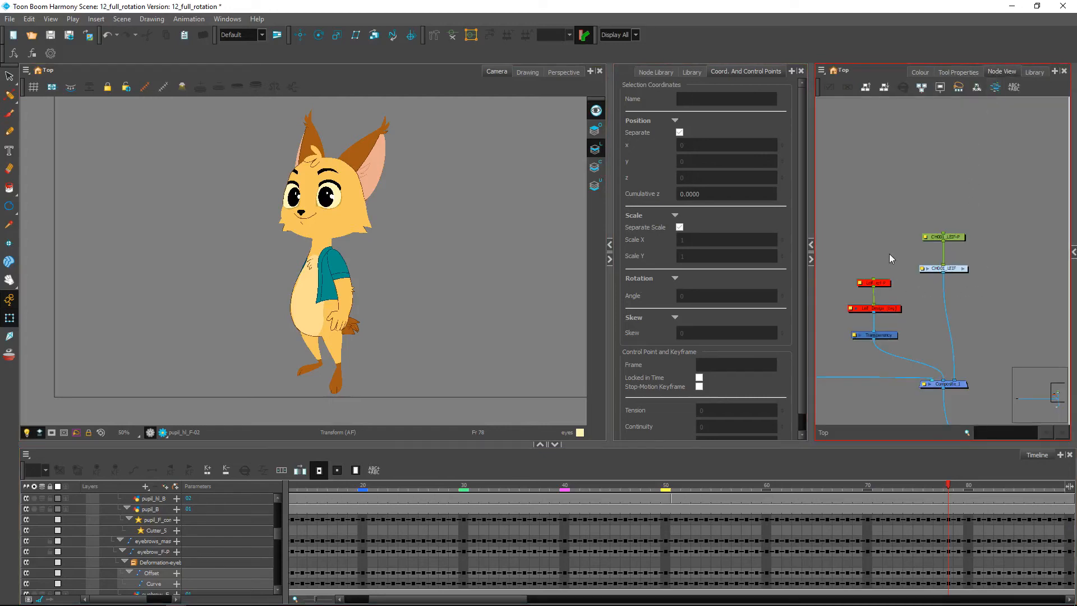
mouse_move(882, 274)
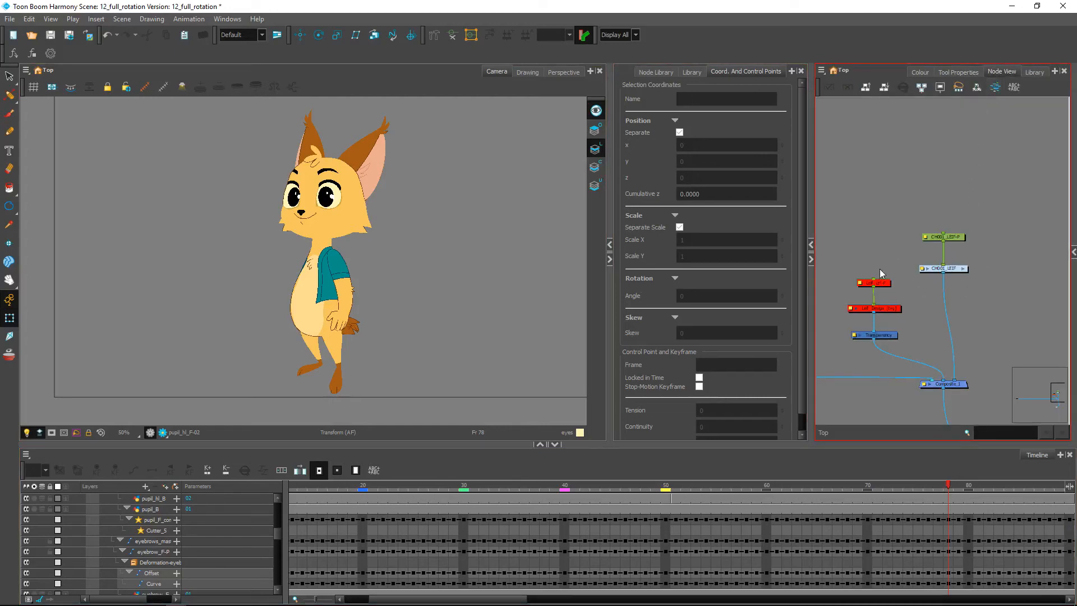